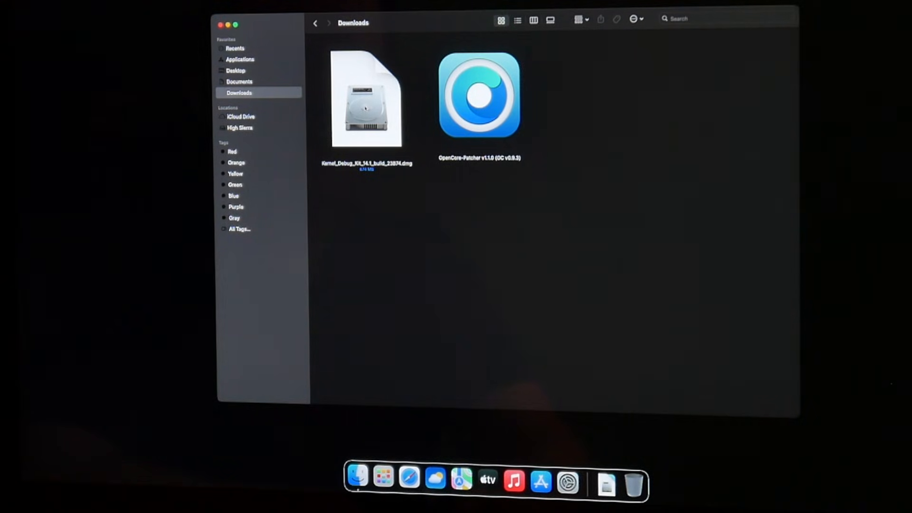
Mount Kernel_Debug_Kit_14.1_build_23874.dmg from Downloads to reveal KernelDebugKit.pkg.
click(365, 99)
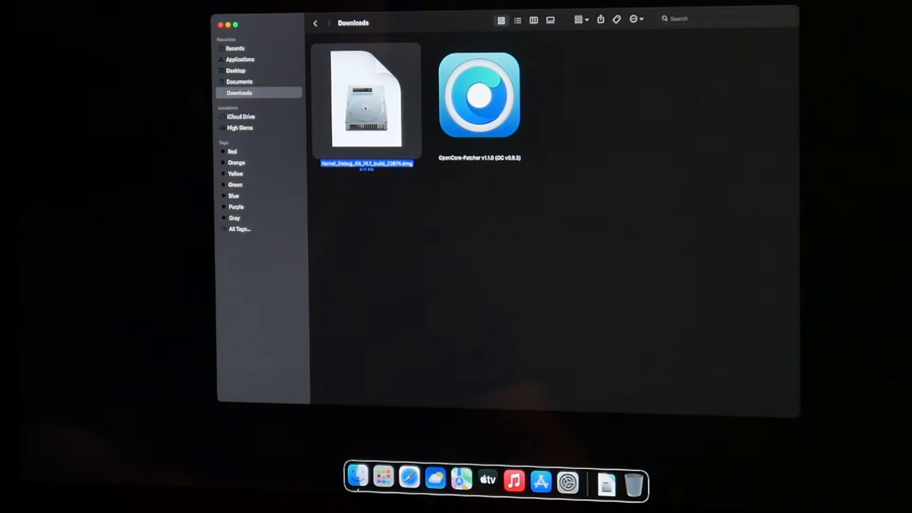
double_click(366, 99)
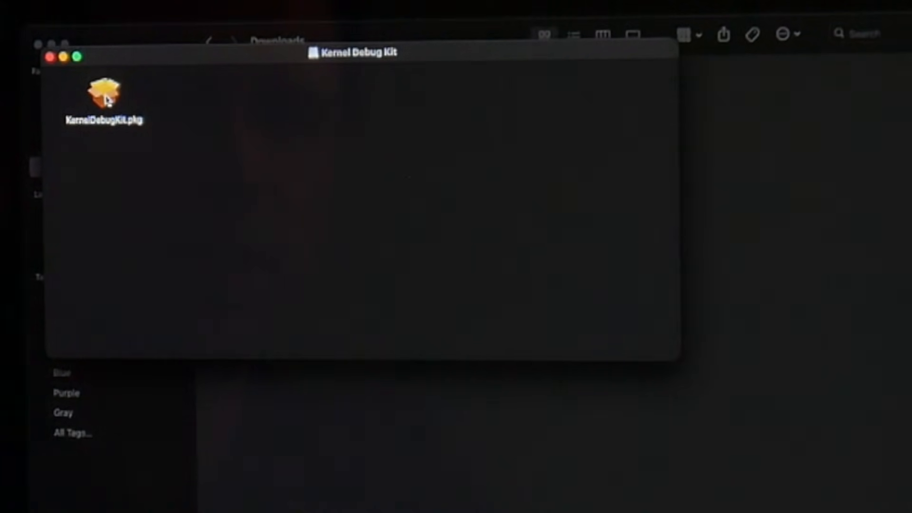
Launch KernelDebugKit.pkg, agree to its license, and keep Sonoma as the install destination.
double_click(103, 93)
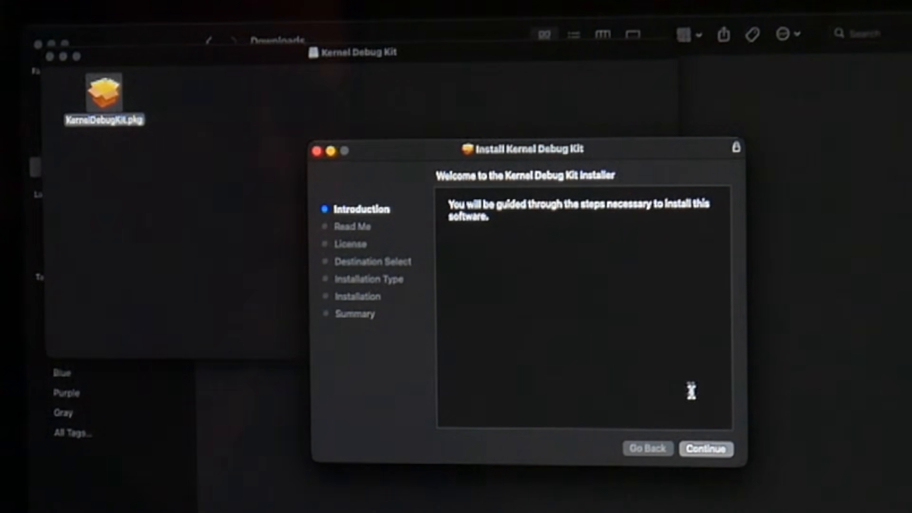
click(705, 448)
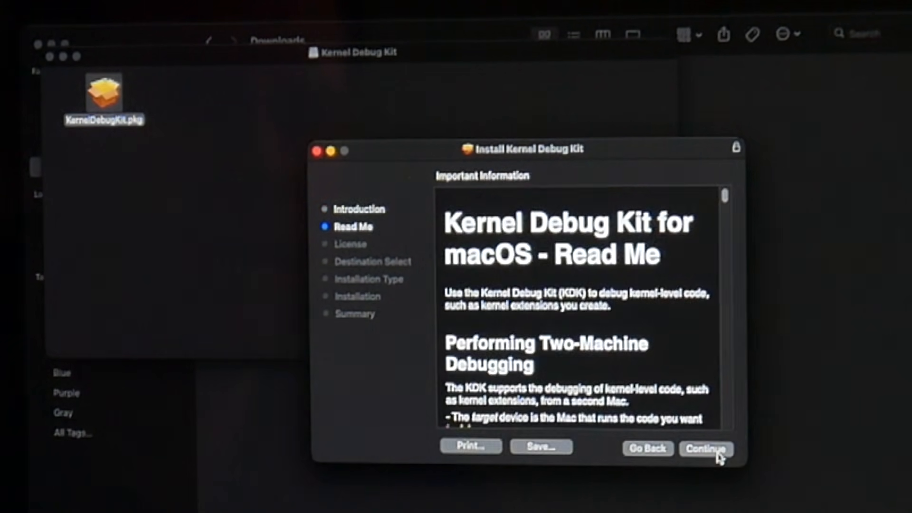
click(706, 448)
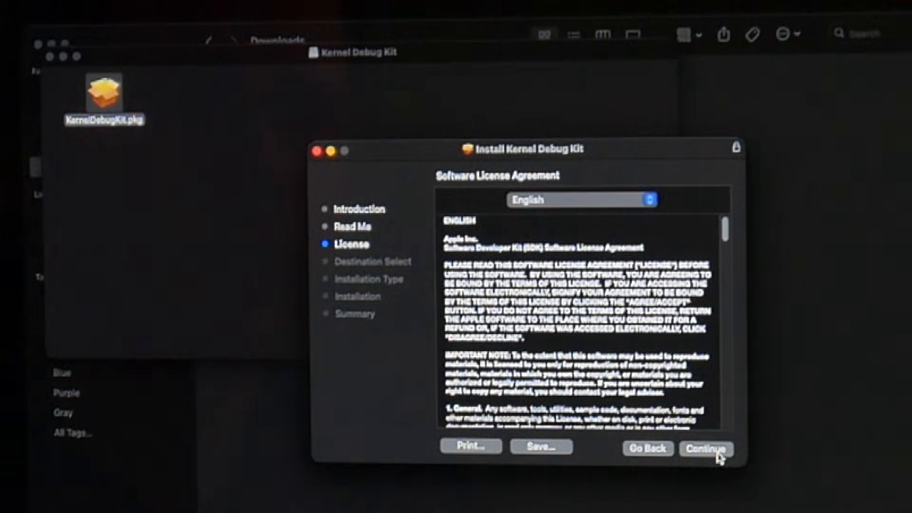
click(705, 449)
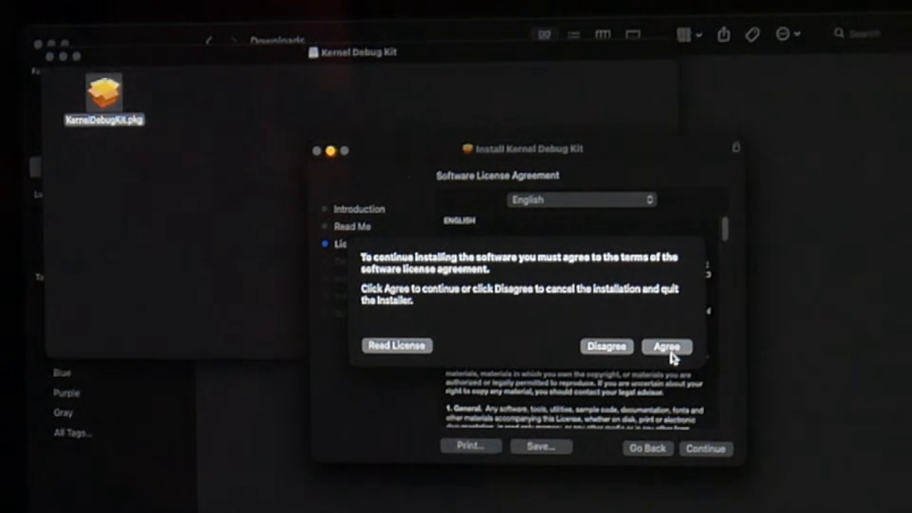
click(667, 347)
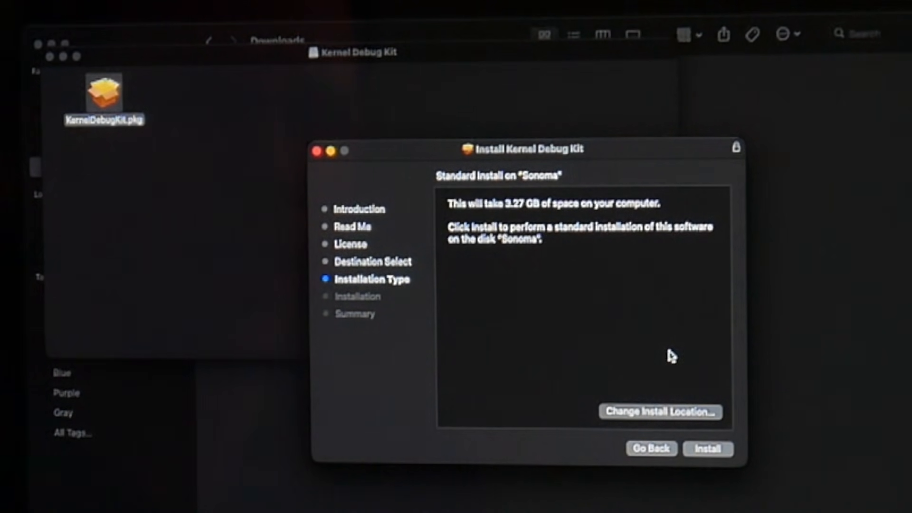
mouse_move(611, 357)
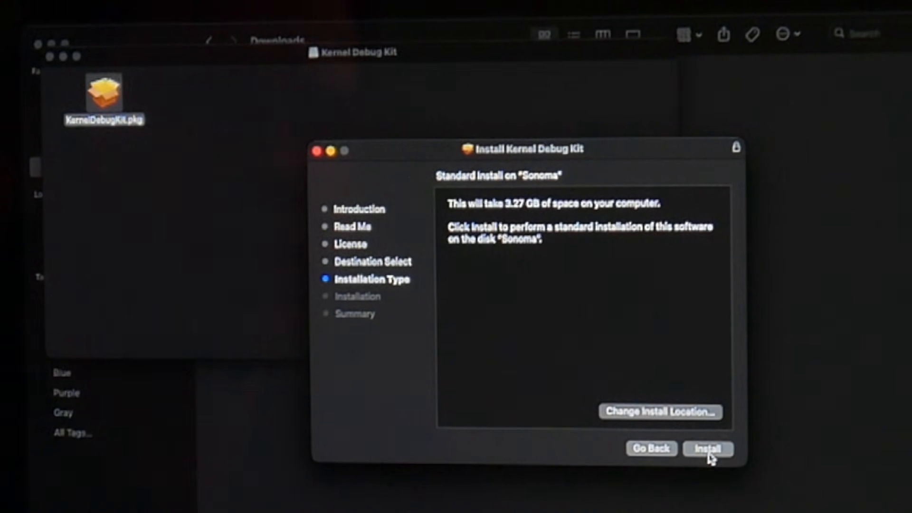
click(660, 412)
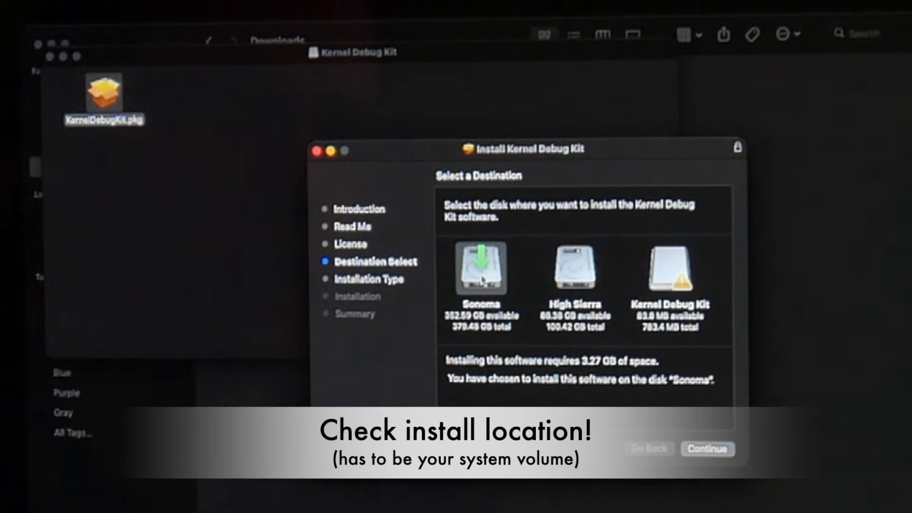
click(707, 448)
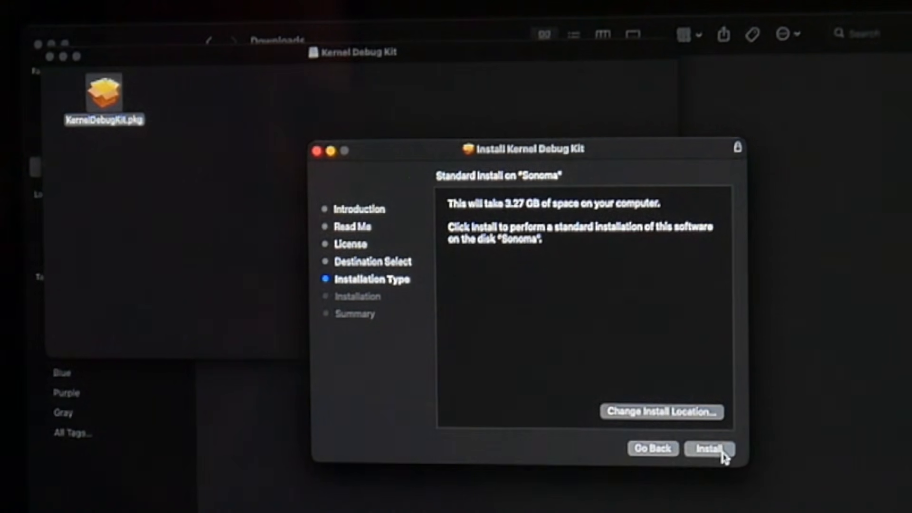
Install the Kernel Debug Kit with the admin password, then close and keep the package.
click(709, 449)
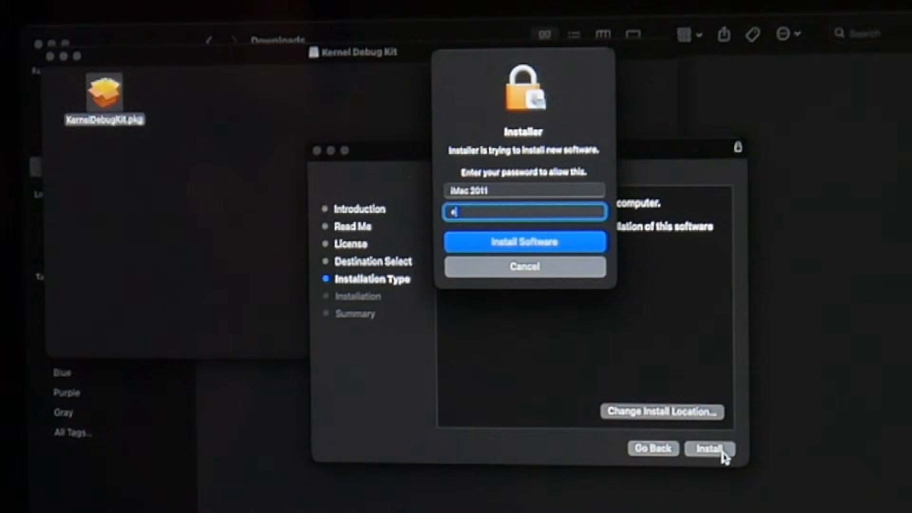
click(523, 241)
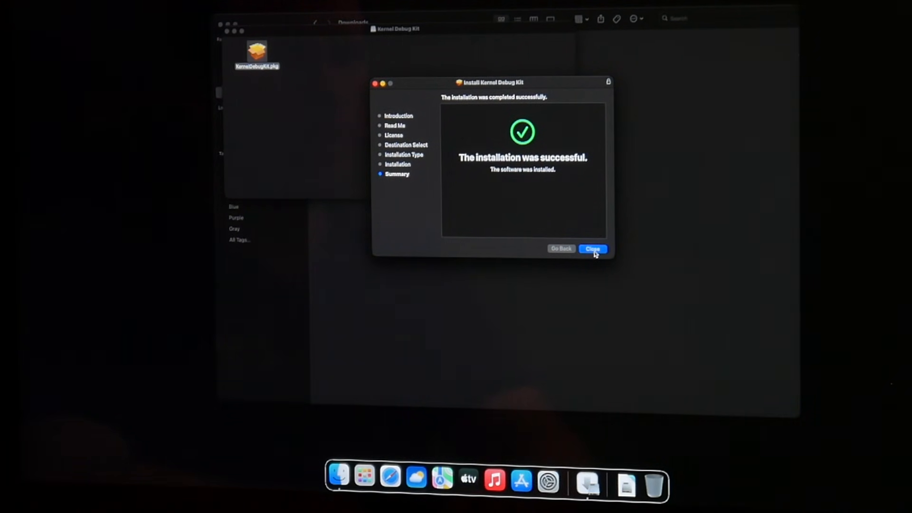
click(593, 248)
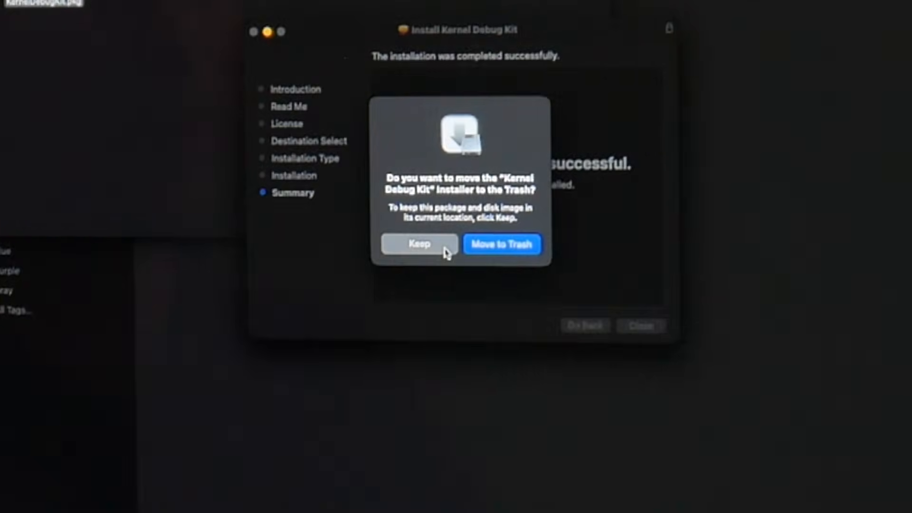
click(418, 244)
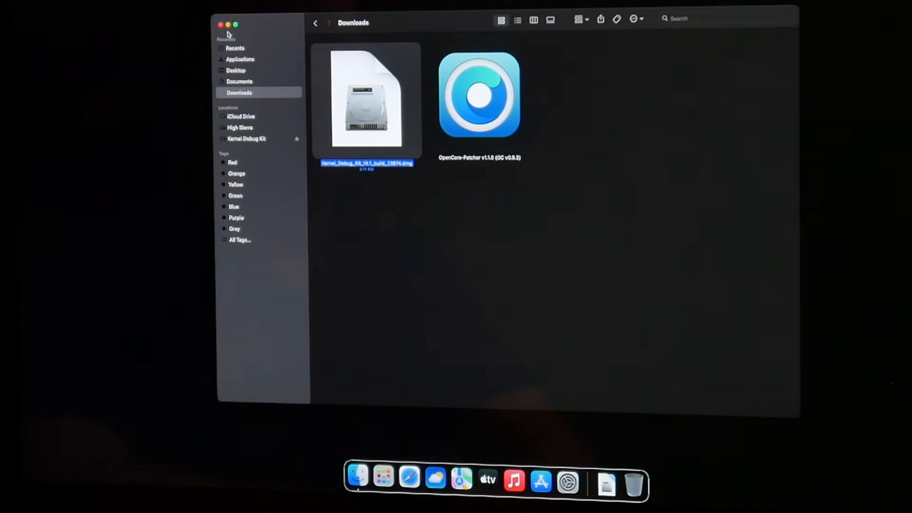
Launch OpenCore-Patcher from Downloads and start Post-Install Root Patching.
click(546, 177)
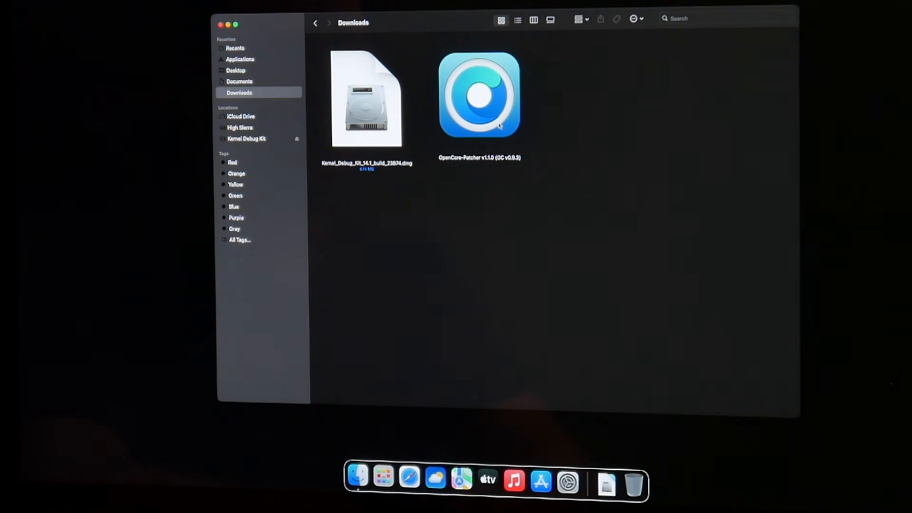
click(478, 96)
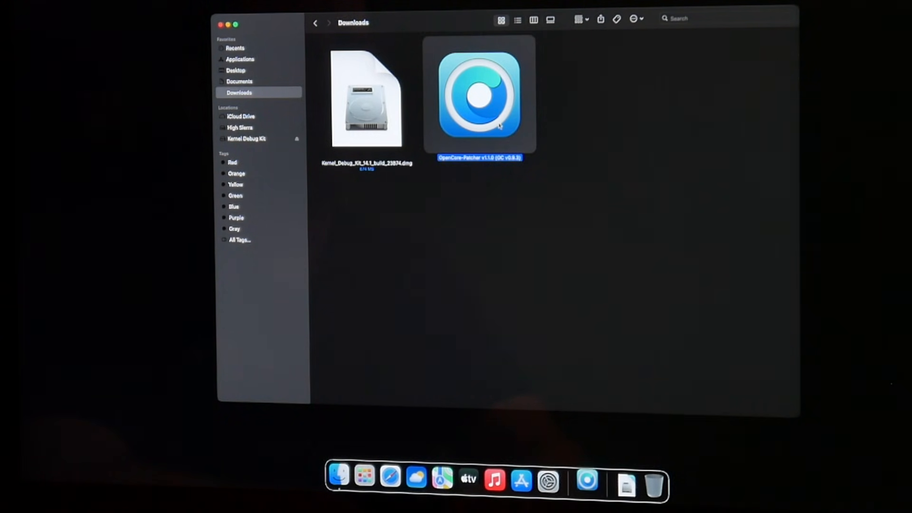
double_click(478, 95)
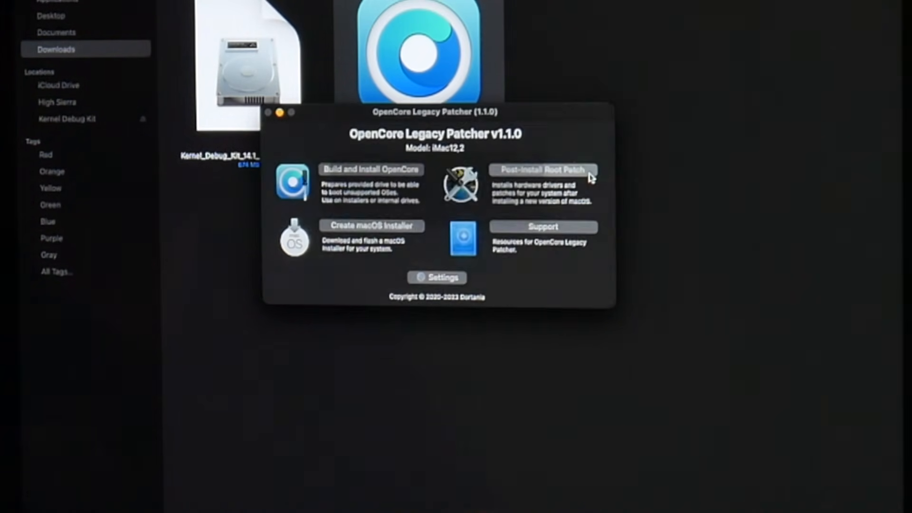
click(542, 170)
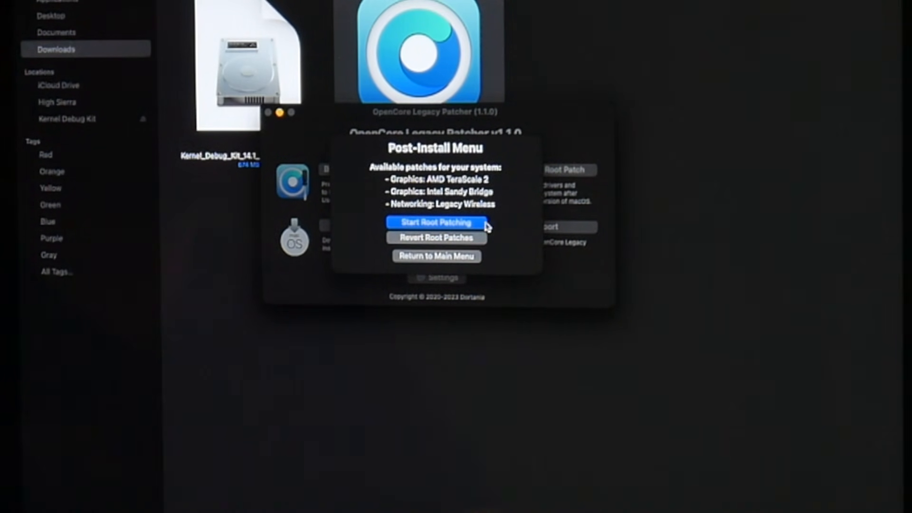
click(436, 222)
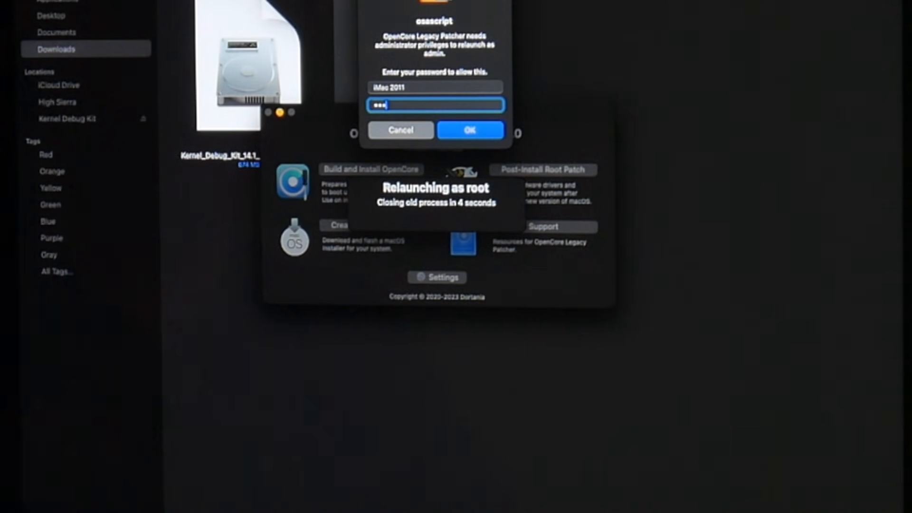
Authorize the patcher to relaunch as root, let patching finish, and reboot.
click(470, 130)
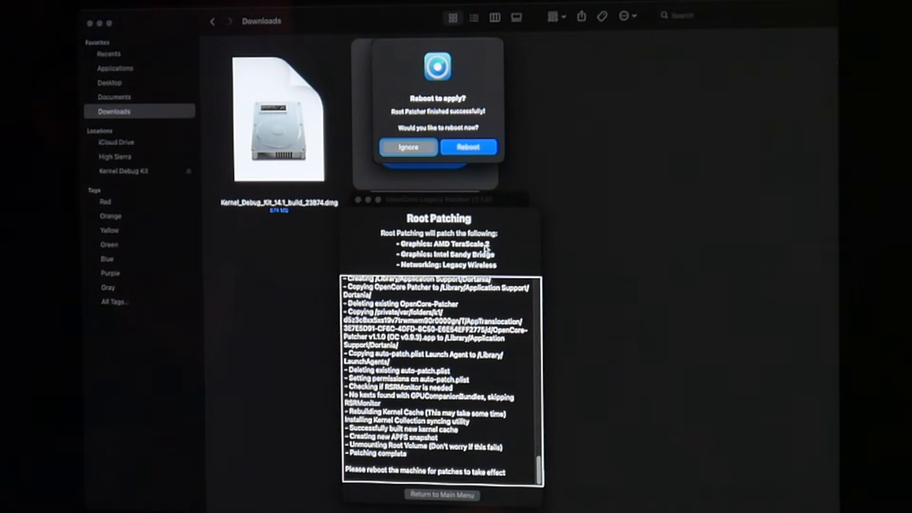
click(409, 146)
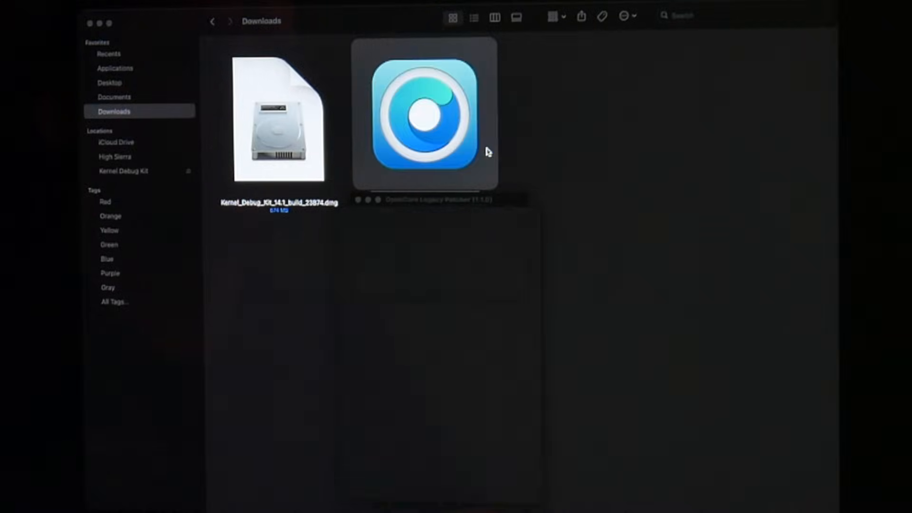
Back on the Sonoma desktop after reboot, open Launchpad from the Dock.
click(424, 114)
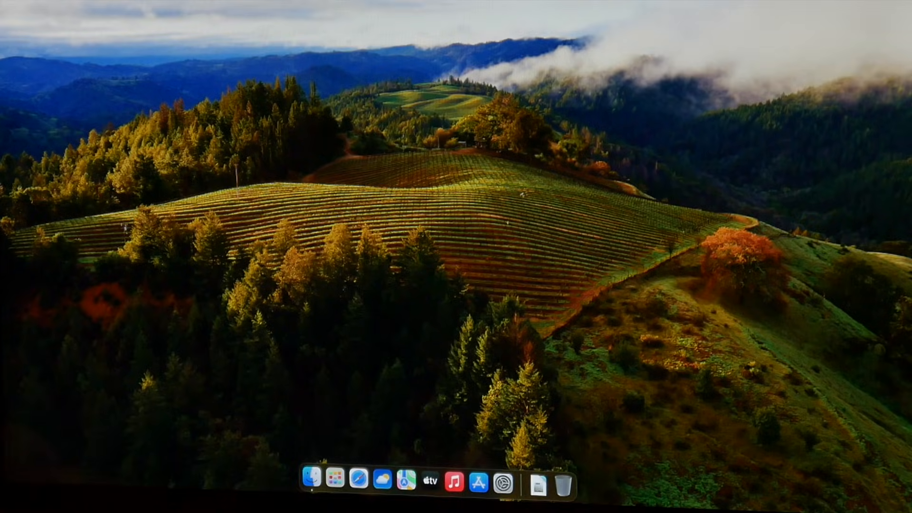
mouse_move(259, 220)
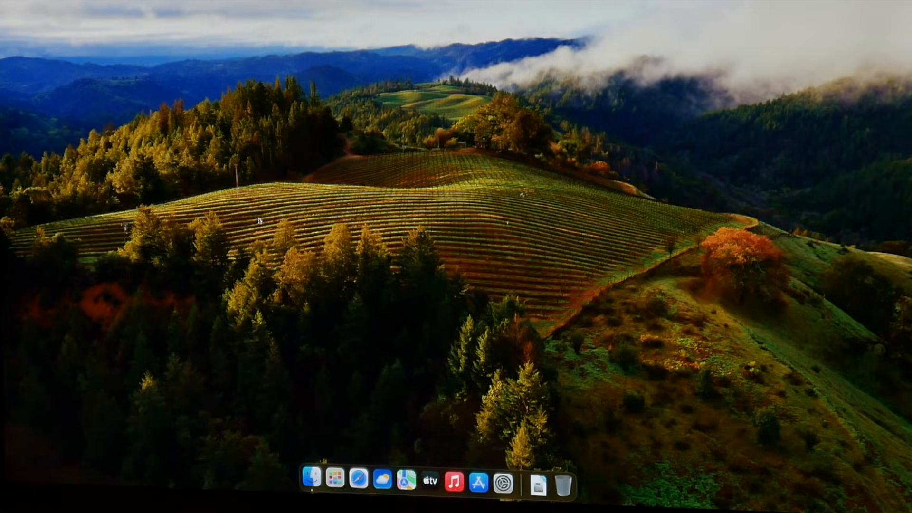
mouse_move(333, 482)
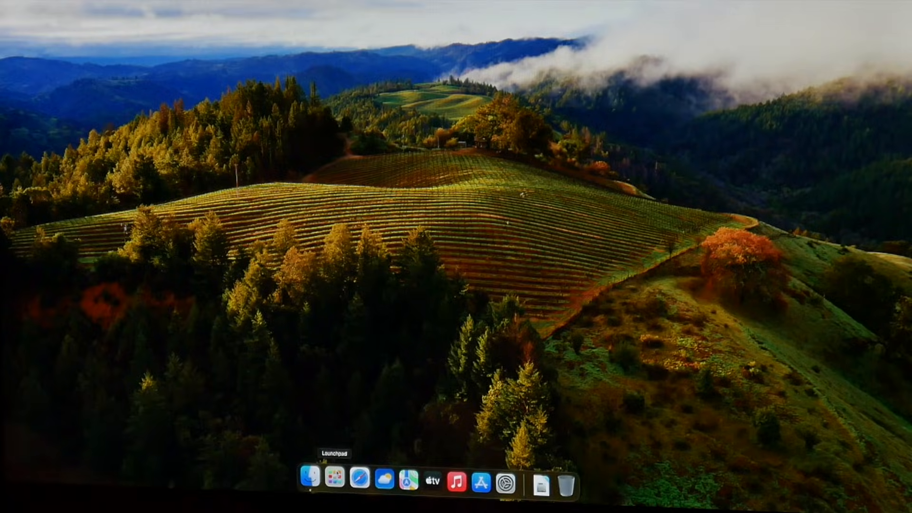
click(311, 481)
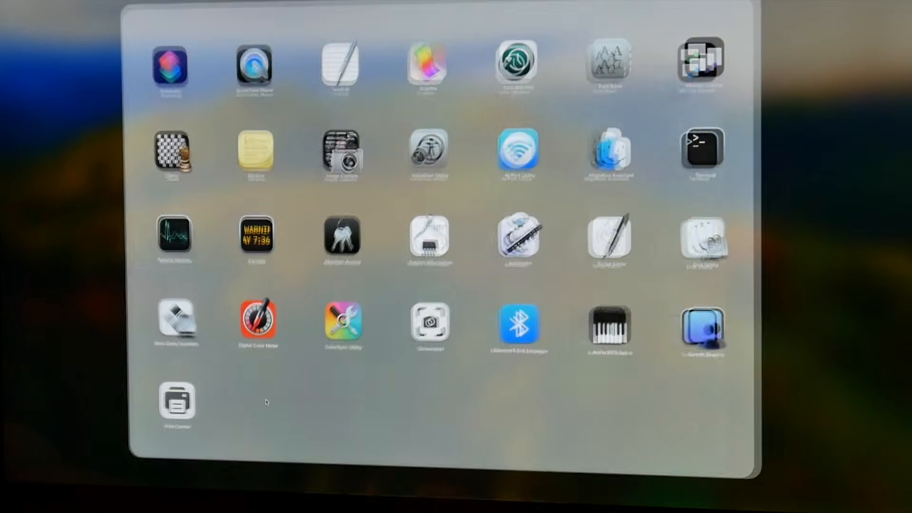